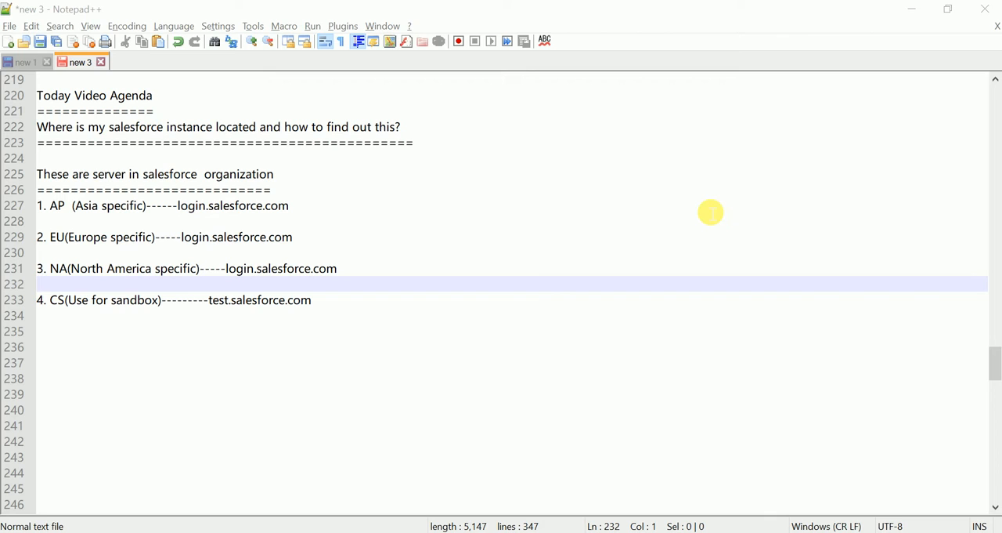
mouse_move(330, 210)
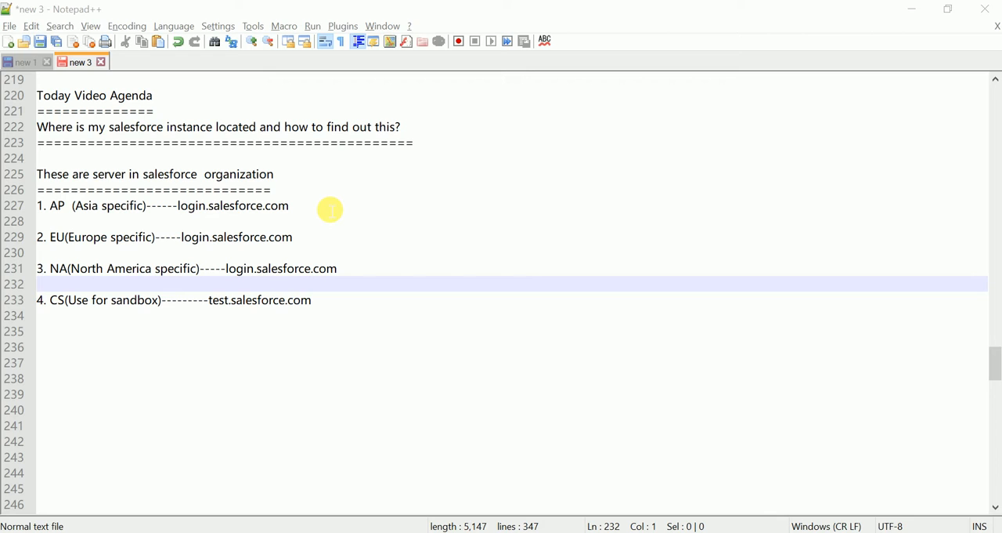
mouse_move(121, 148)
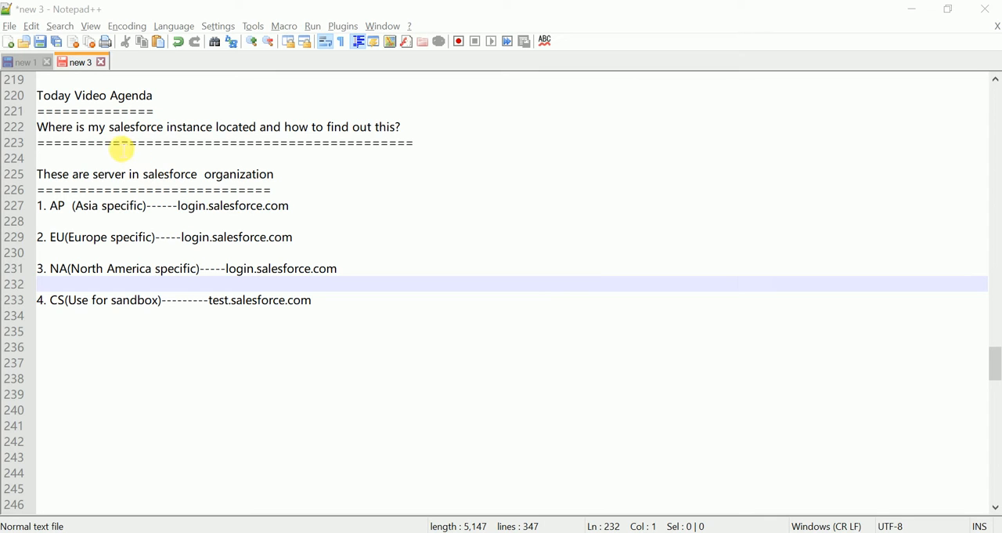
mouse_move(439, 262)
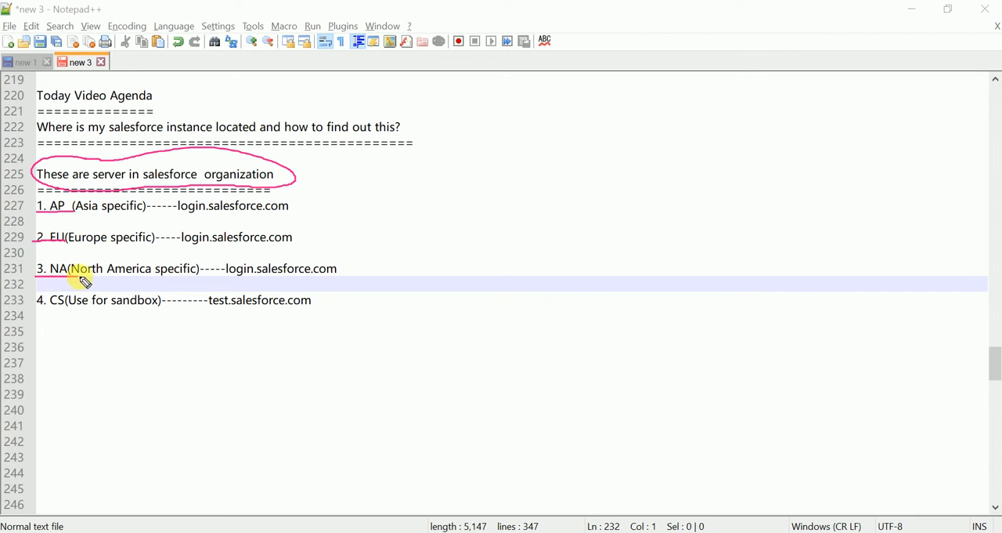
mouse_move(59, 309)
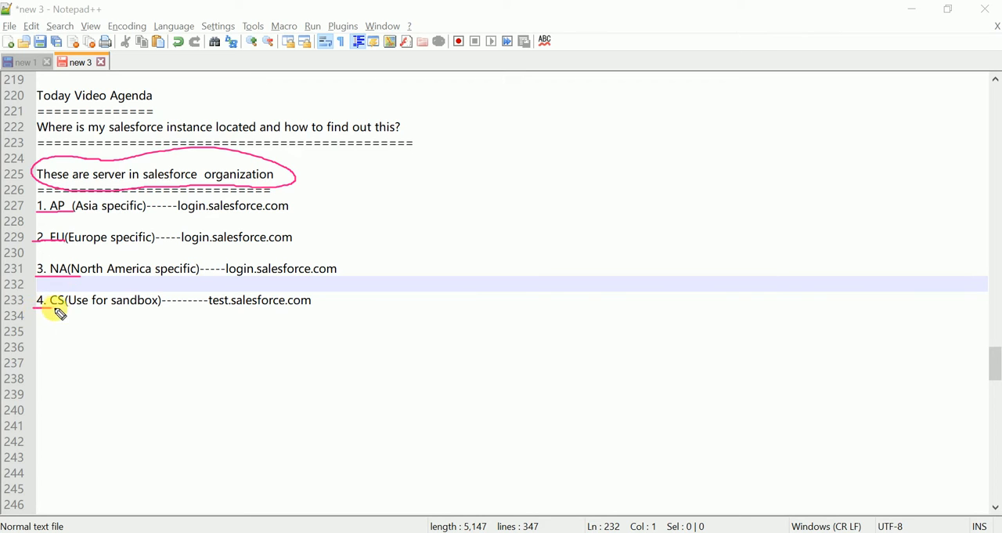
mouse_move(133, 212)
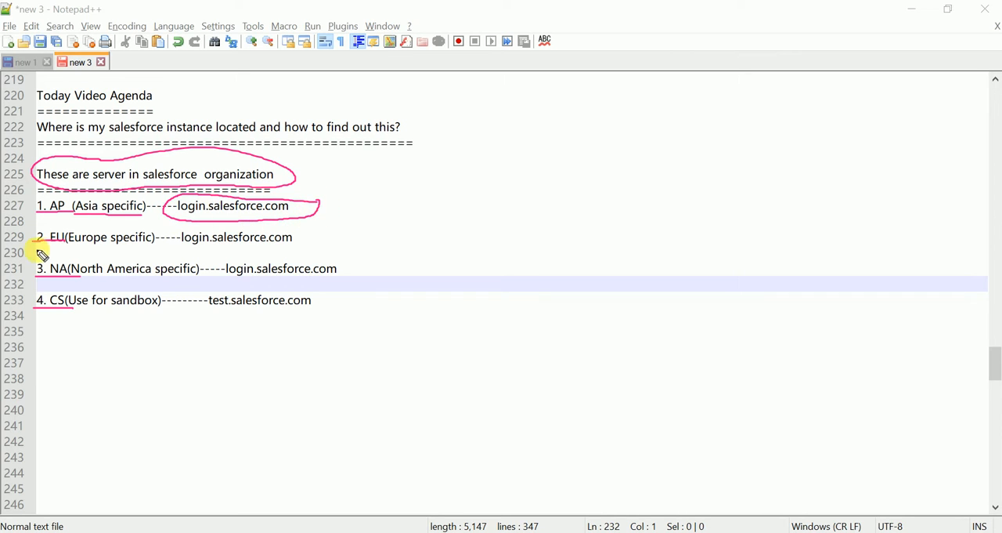
mouse_move(76, 248)
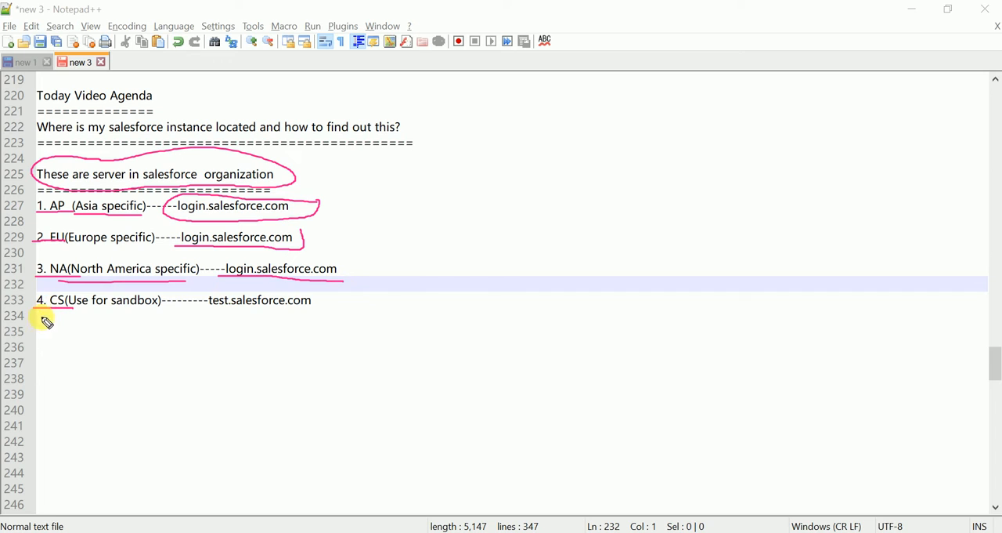
Draw an ink arrow from the '4. CS' entry to test.salesforce.com
left_click_drag(43, 321, 129, 352)
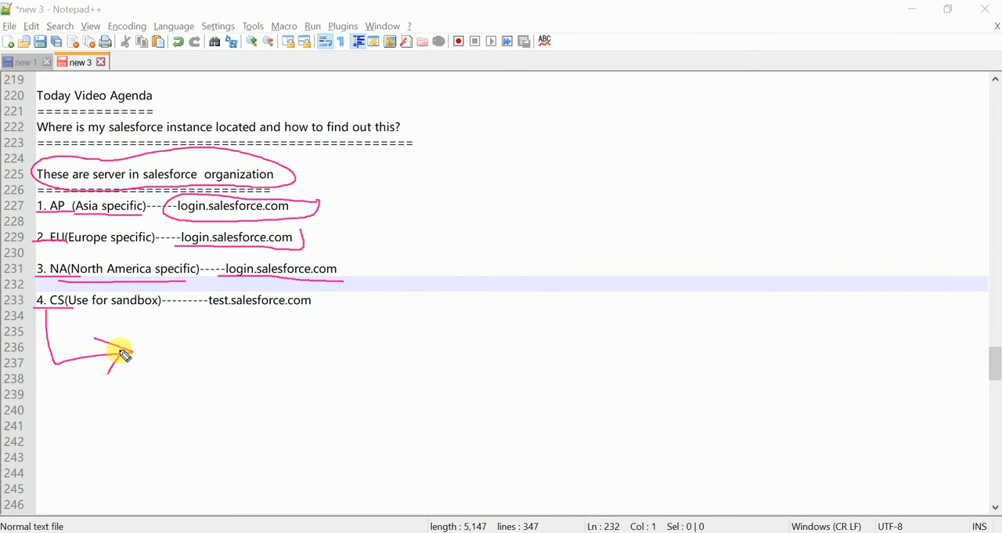
left_click_drag(122, 354, 234, 321)
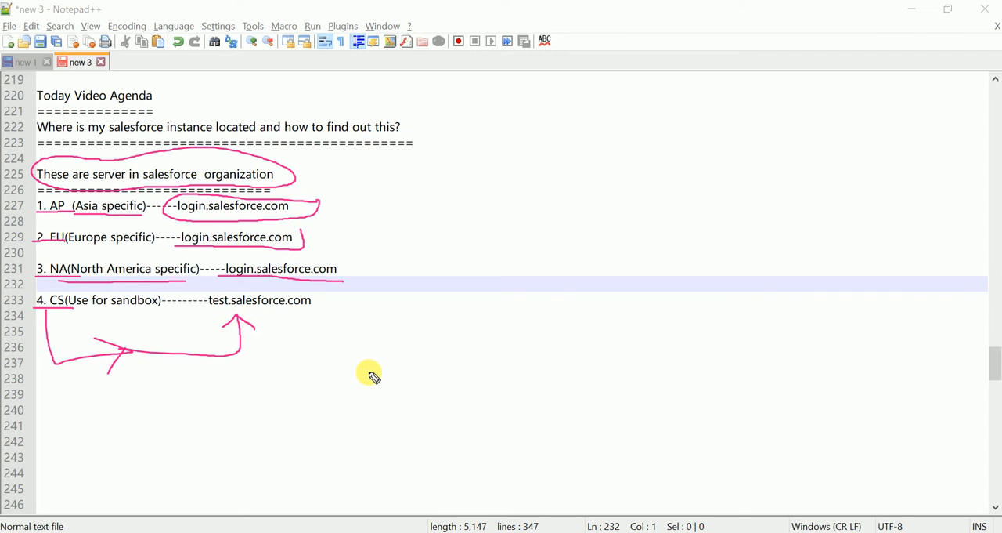
mouse_move(8, 304)
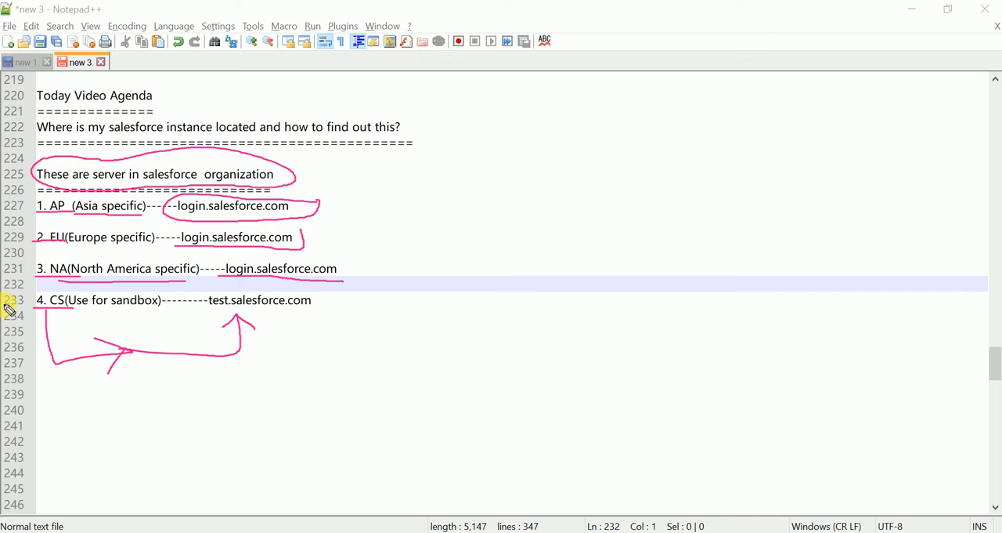
mouse_move(170, 371)
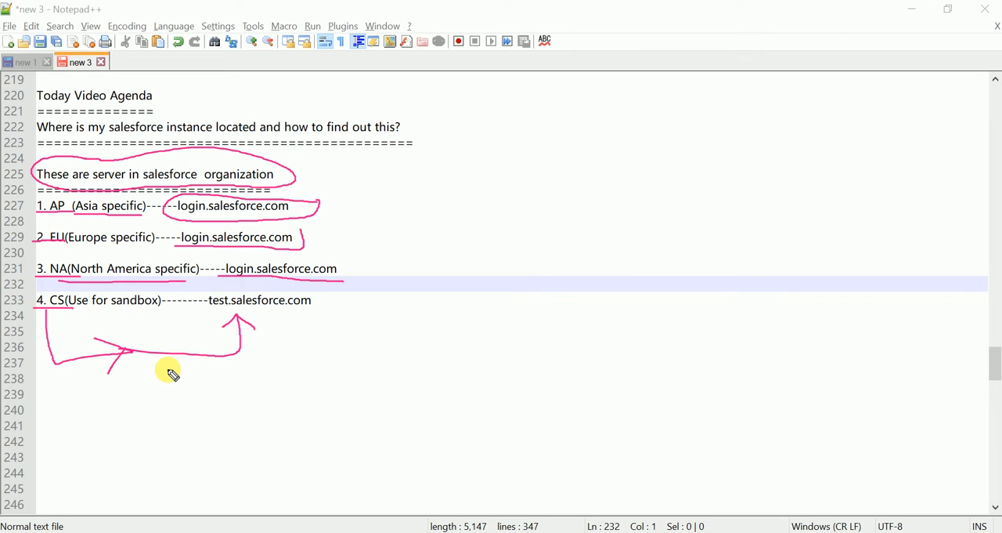
mouse_move(332, 196)
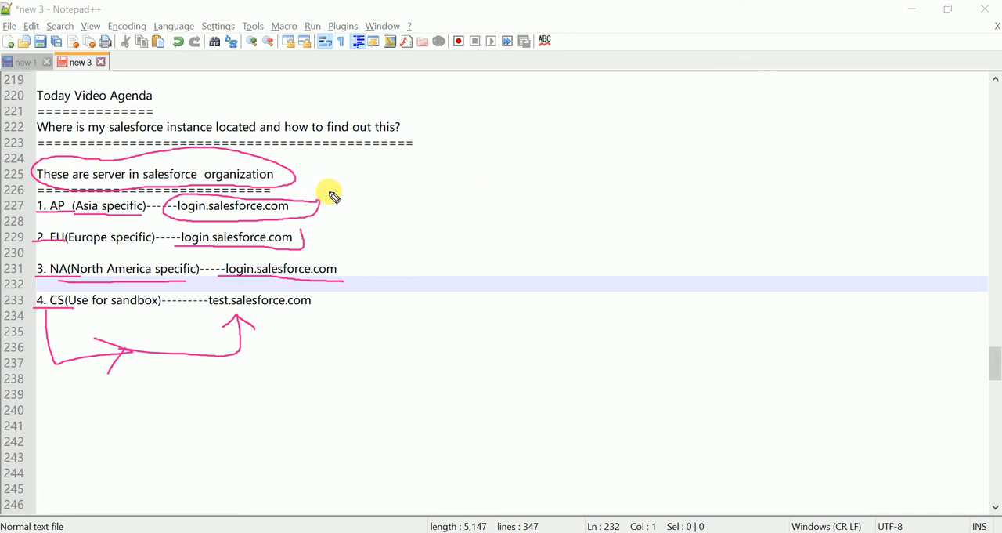
Bracket lines 227–231 with an arrow, then handwrite and underline 'Production' beside it
left_click_drag(333, 194, 322, 294)
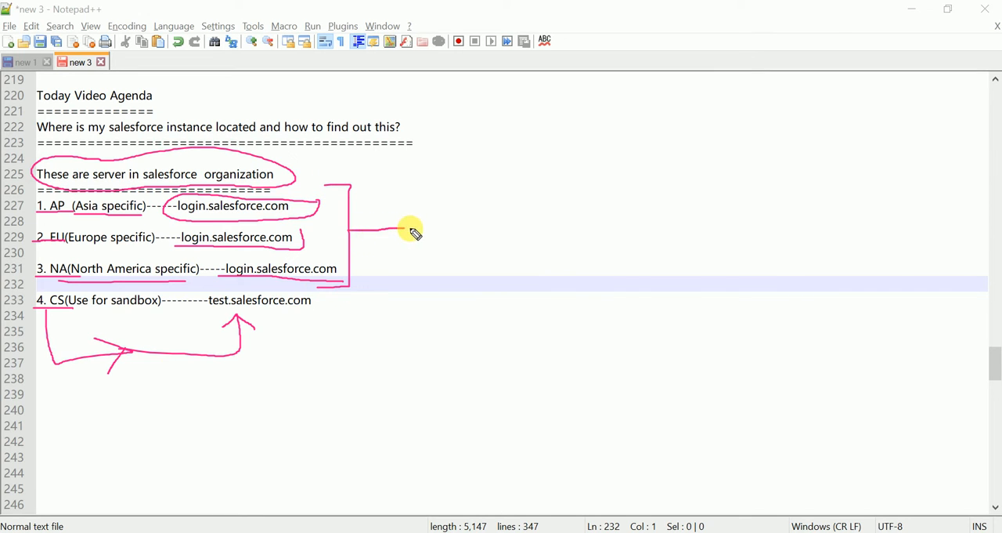
left_click_drag(415, 231, 399, 223)
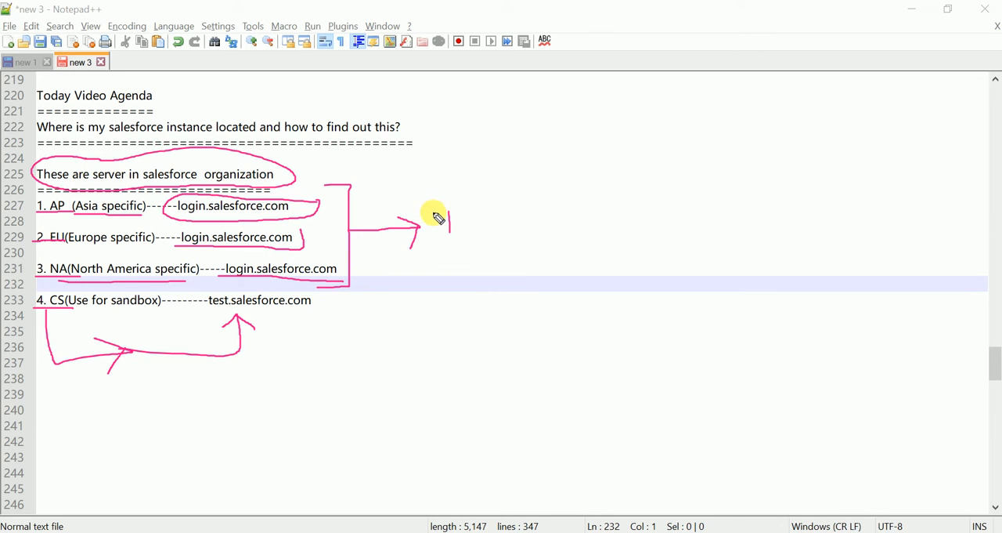
left_click_drag(439, 220, 470, 211)
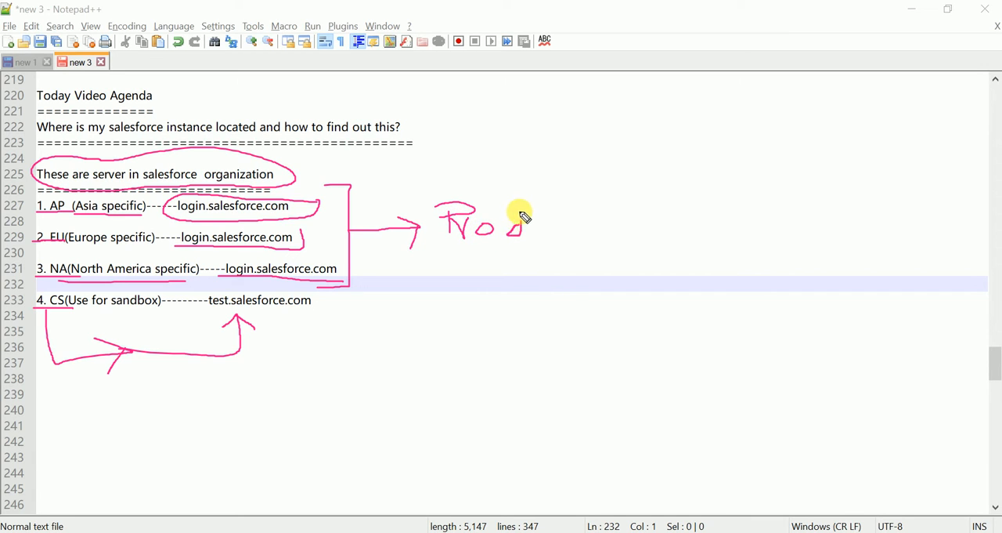
left_click_drag(501, 227, 533, 235)
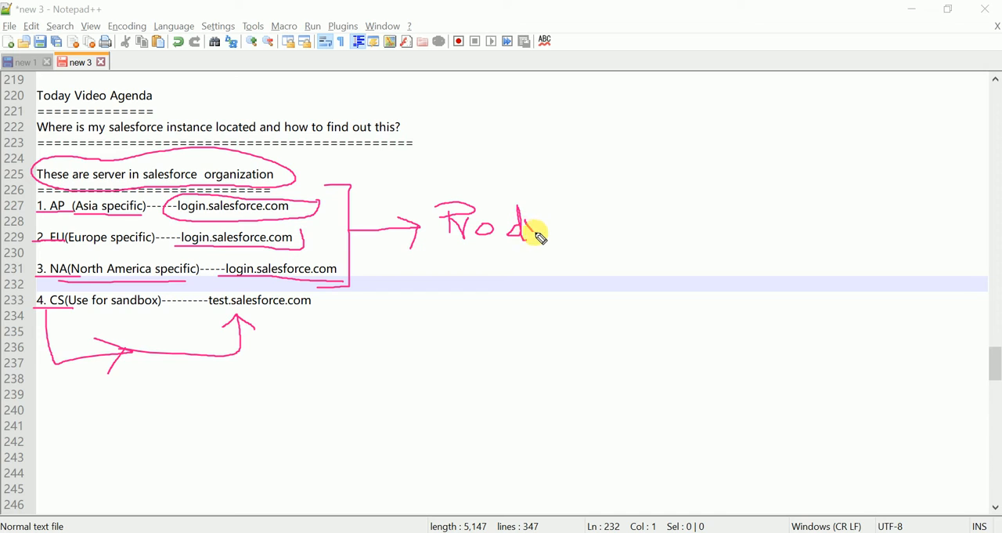
left_click_drag(532, 235, 564, 228)
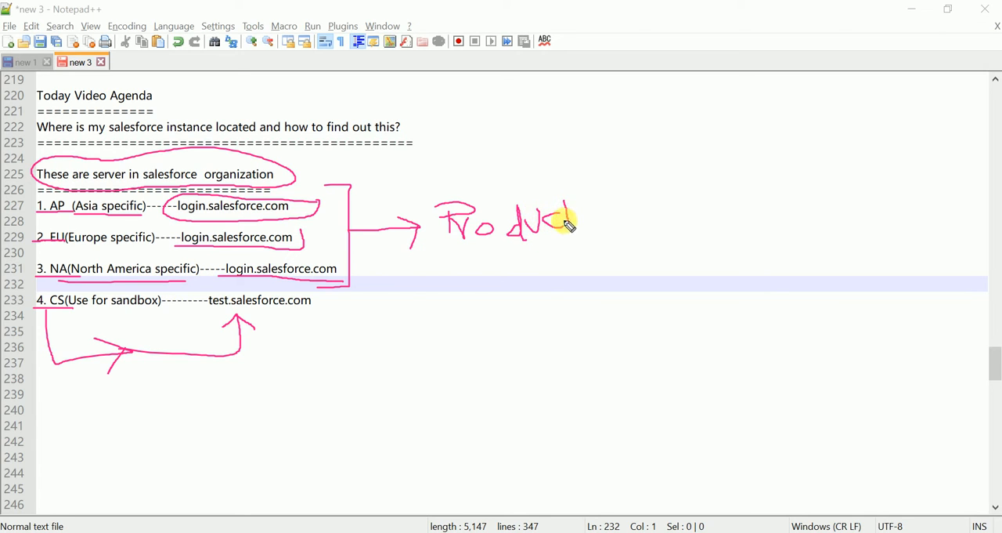
left_click_drag(560, 219, 583, 235)
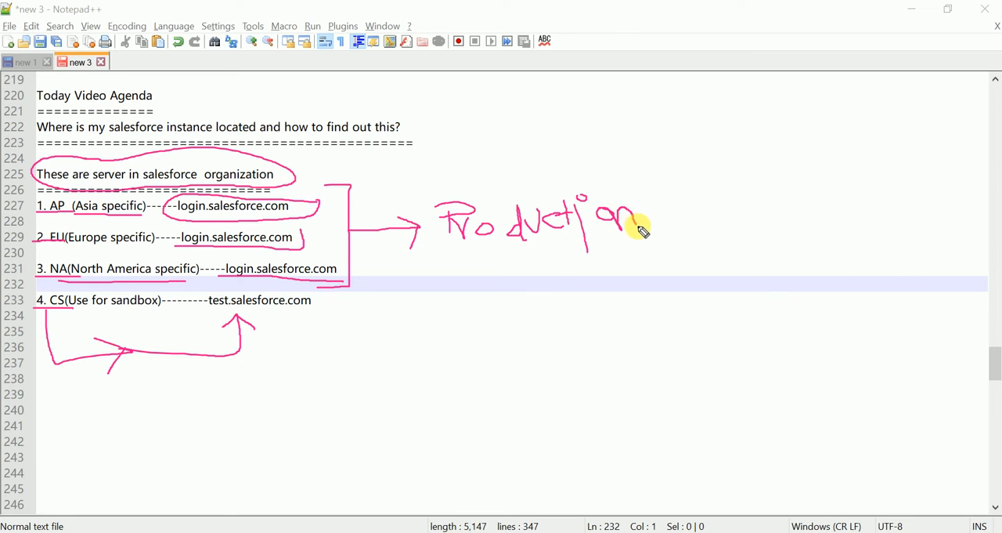
left_click_drag(431, 257, 634, 249)
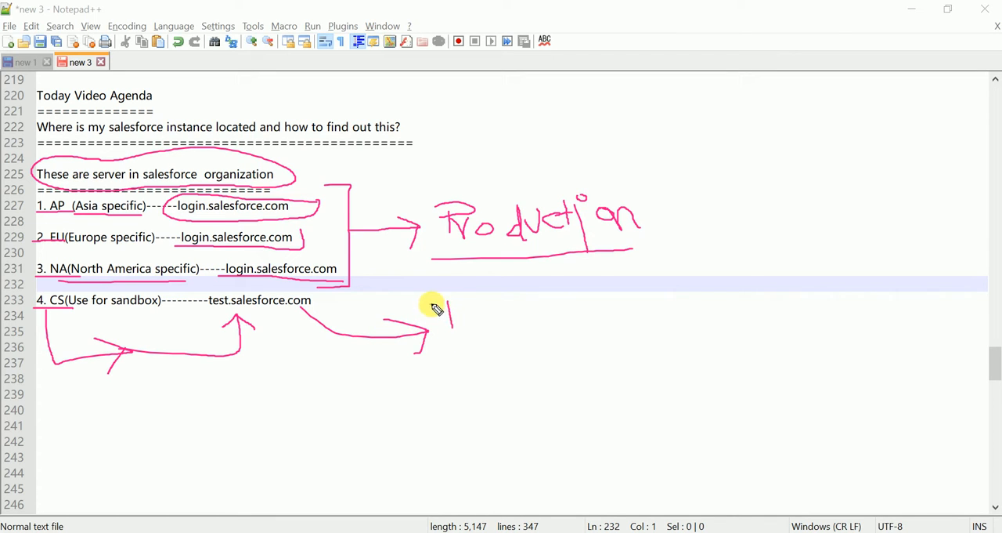
Handwrite 'Dev' beside the sandbox URL arrow, clear the ink, and switch to Chrome
left_click_drag(442, 306, 470, 329)
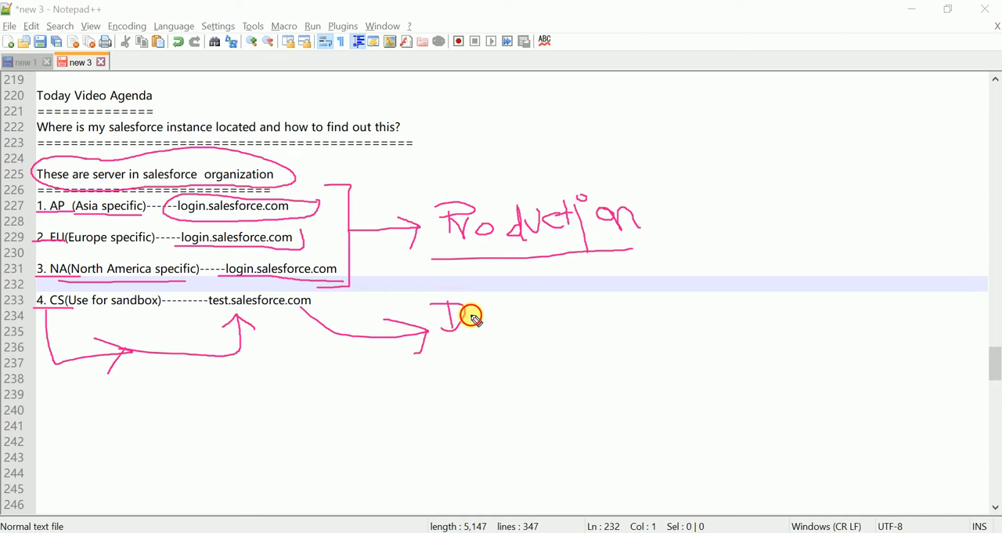
left_click_drag(455, 321, 501, 313)
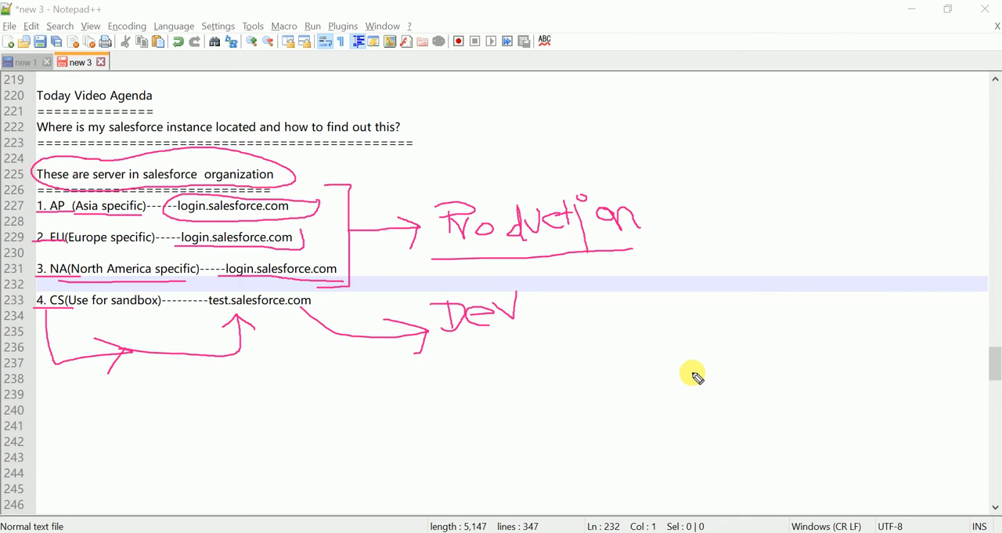
mouse_move(347, 174)
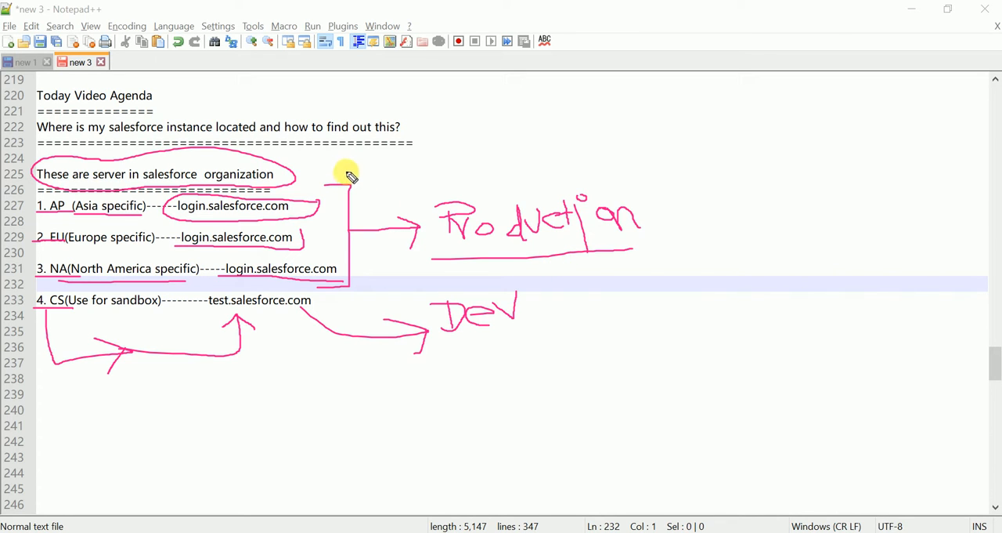
left_click_drag(348, 176, 369, 286)
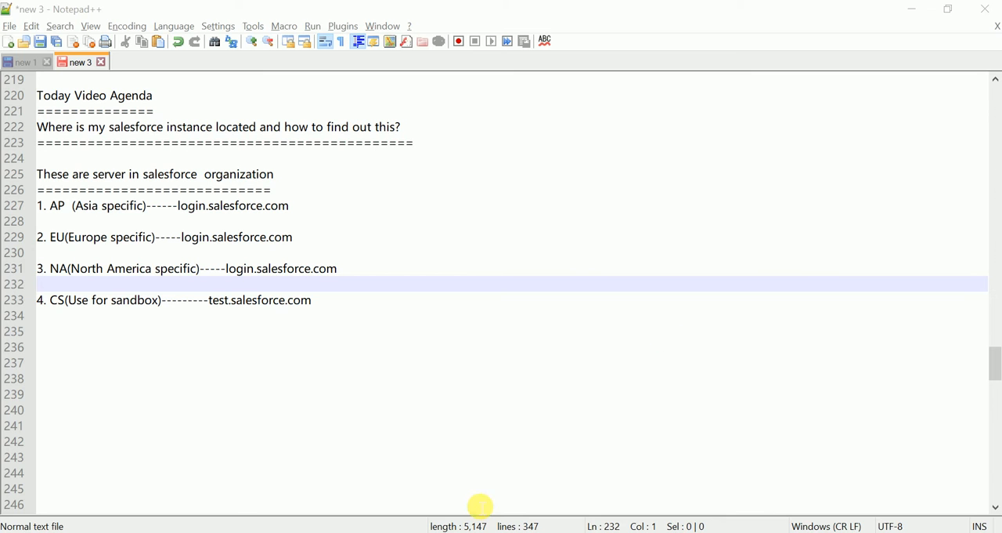
left_click(736, 13)
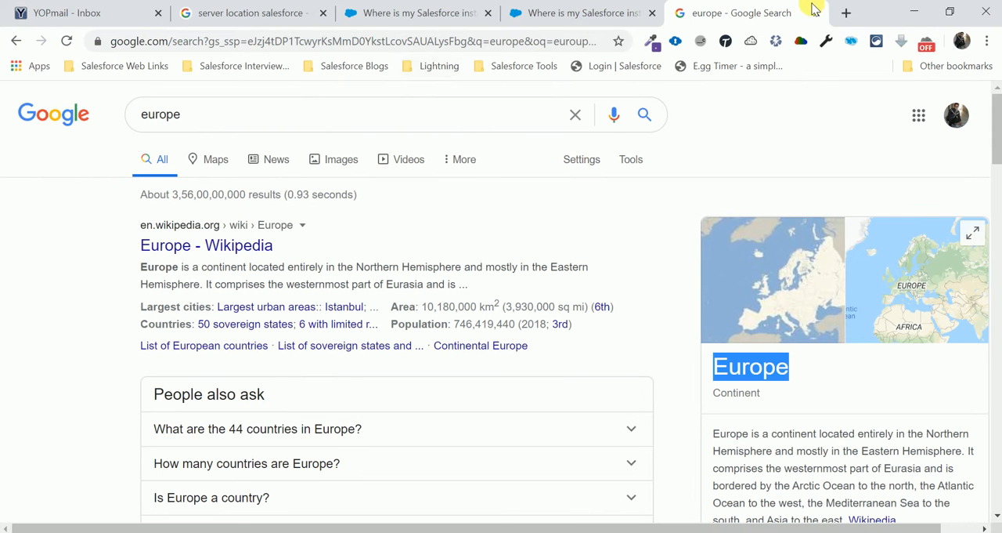
Open a new Chrome tab and close the Google search and Salesforce article tabs
left_click(846, 13)
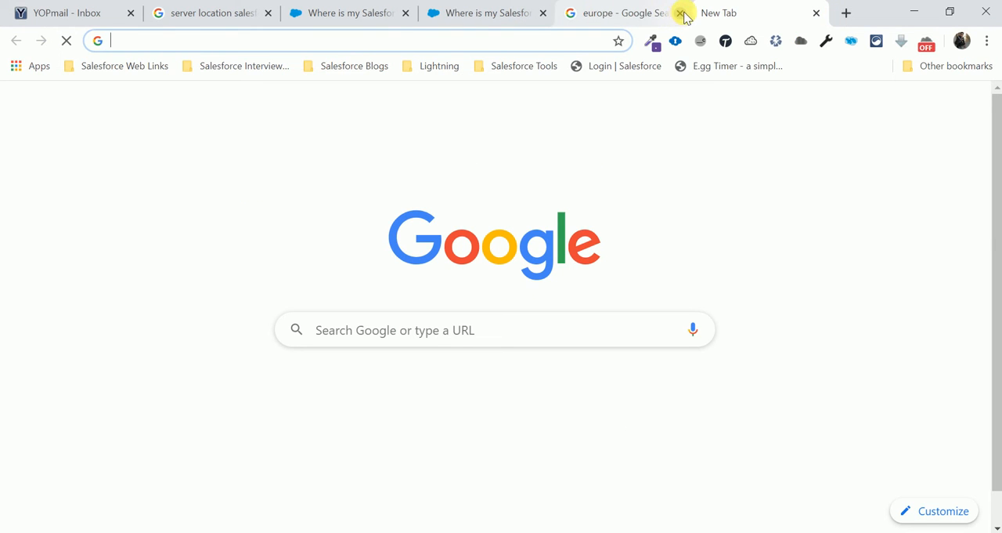
left_click(680, 13)
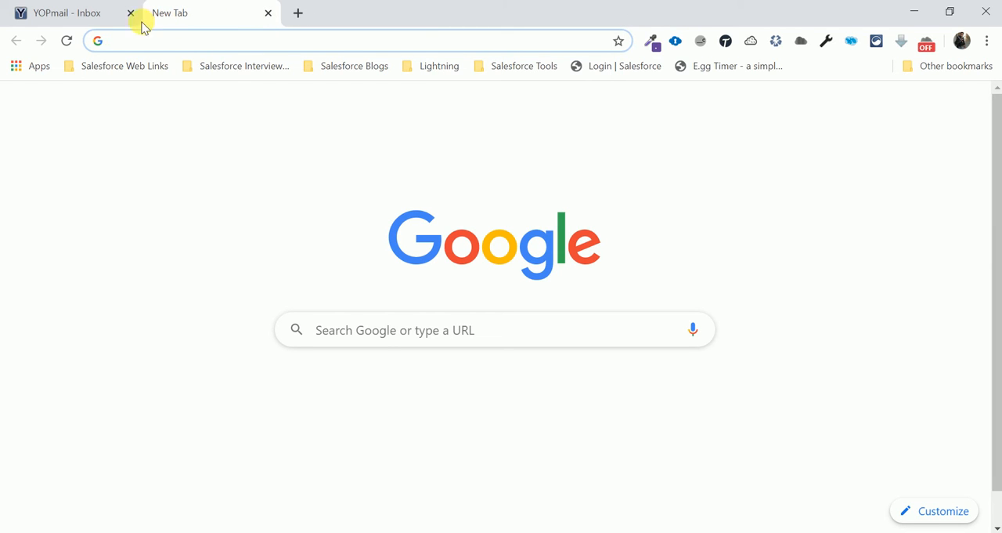
left_click(353, 40)
type("login.salesforce.com")
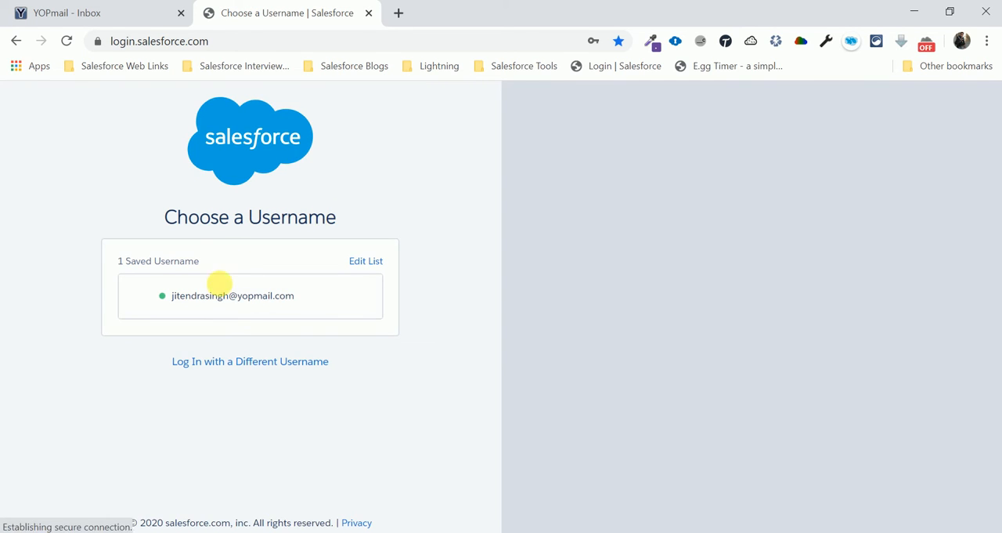
Log in to Salesforce by picking the saved username on Choose a Username
left_click(232, 295)
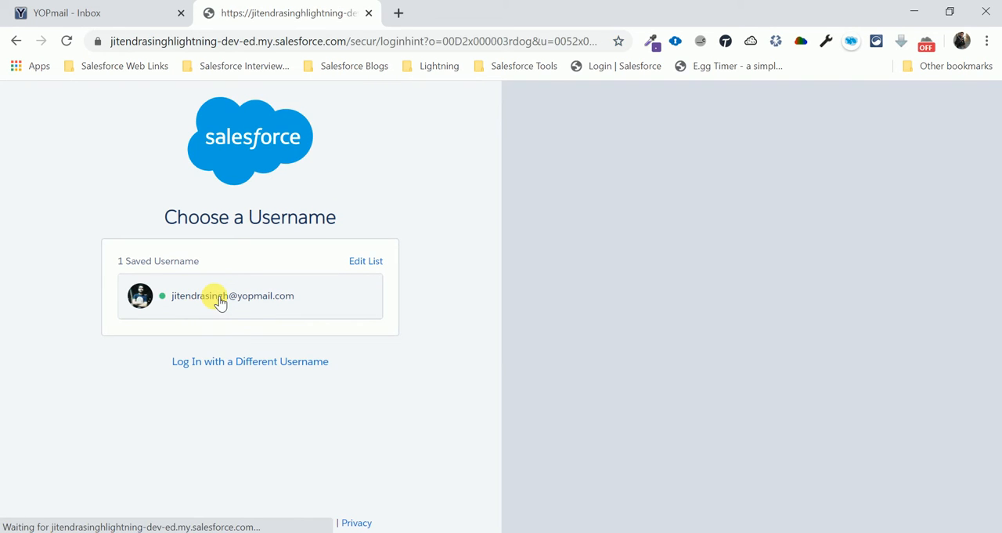
left_click(233, 295)
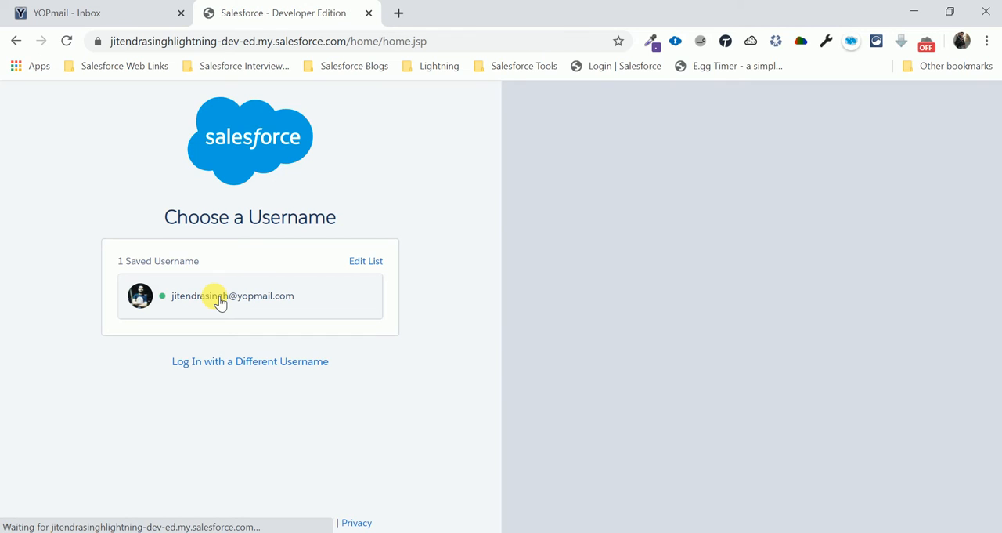
left_click(233, 295)
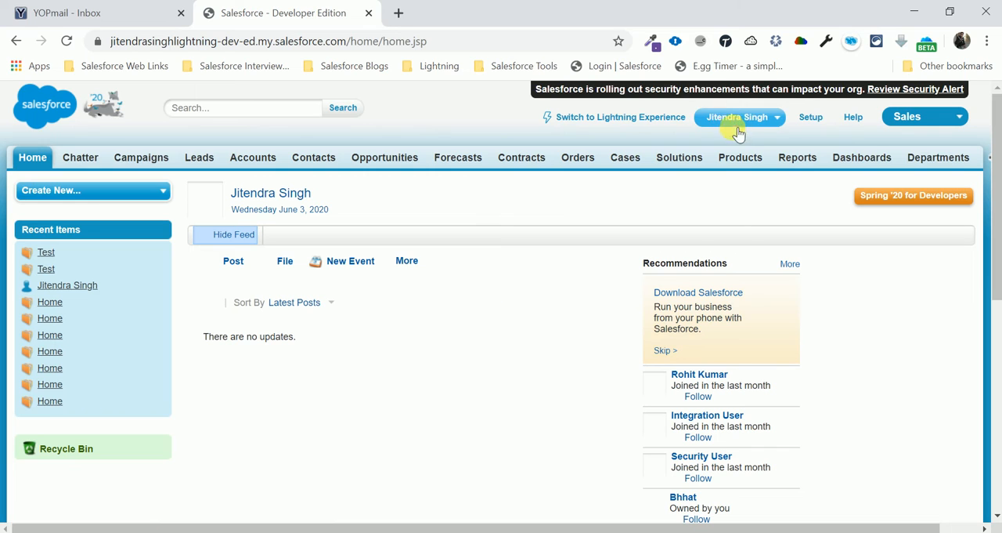
Go to My Settings from the user menu and close the Critical Updates dialog
left_click(737, 116)
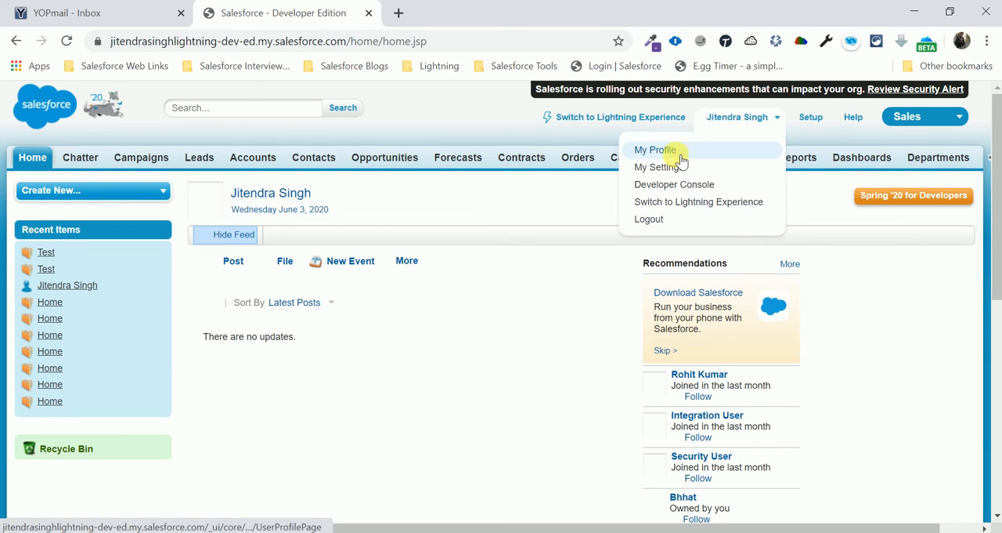
mouse_move(657, 167)
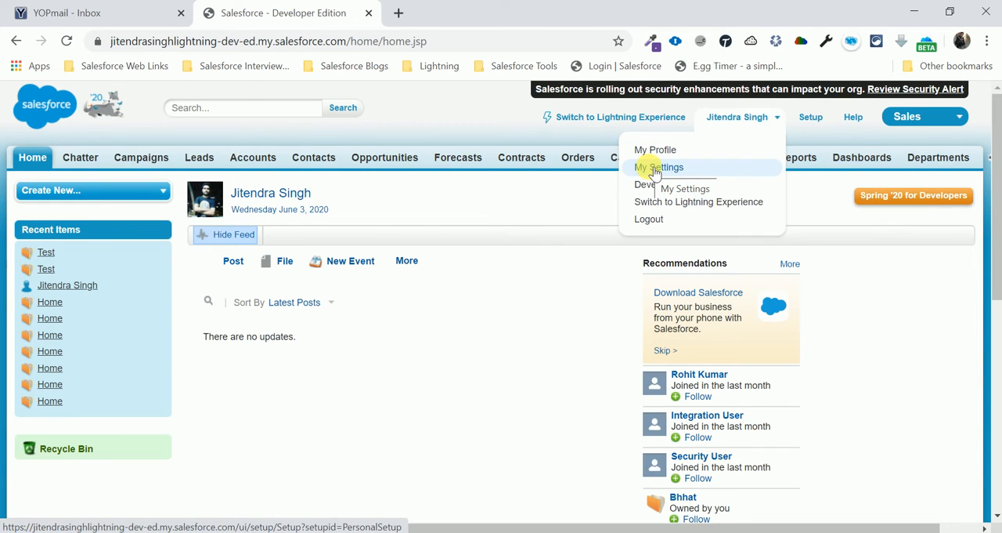
left_click(384, 239)
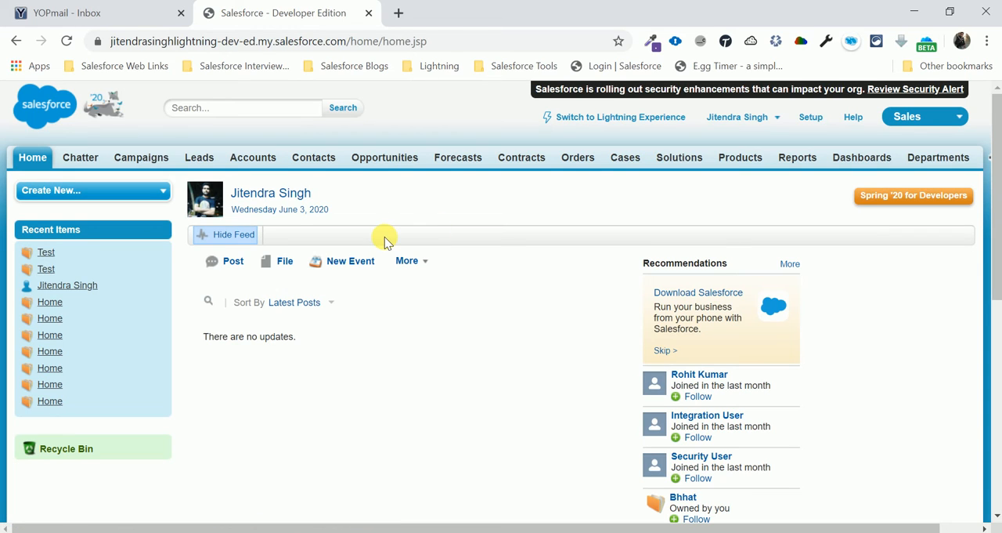
left_click(810, 117)
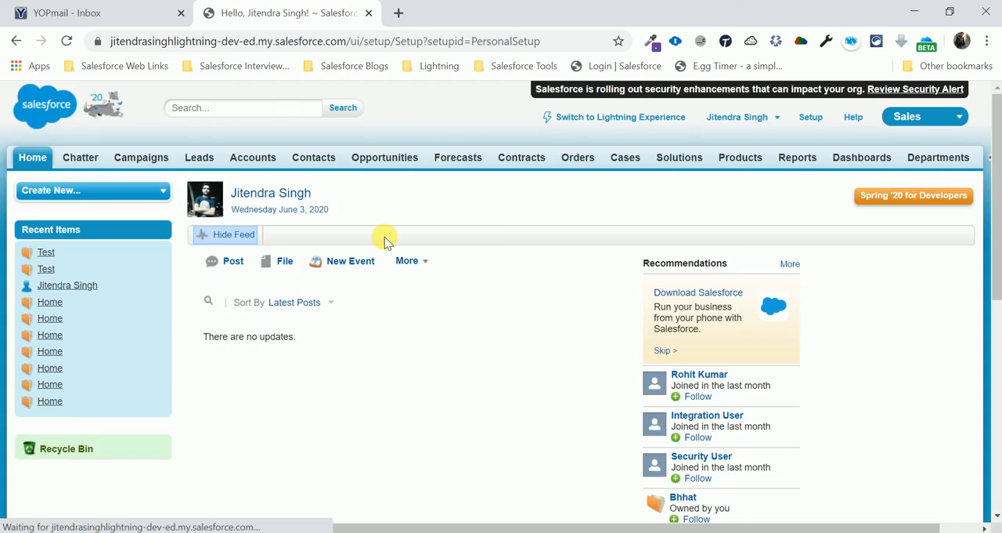
left_click(810, 116)
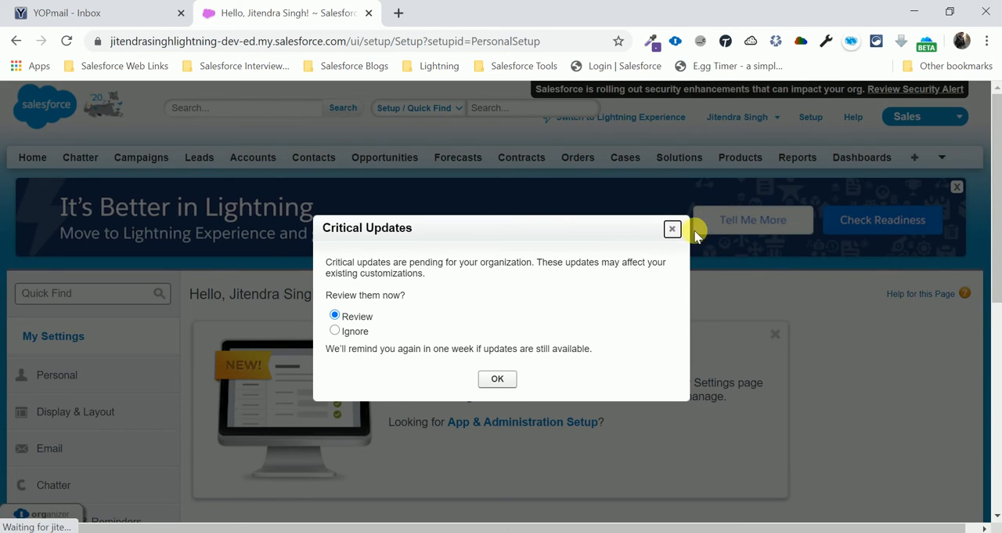
left_click(672, 227)
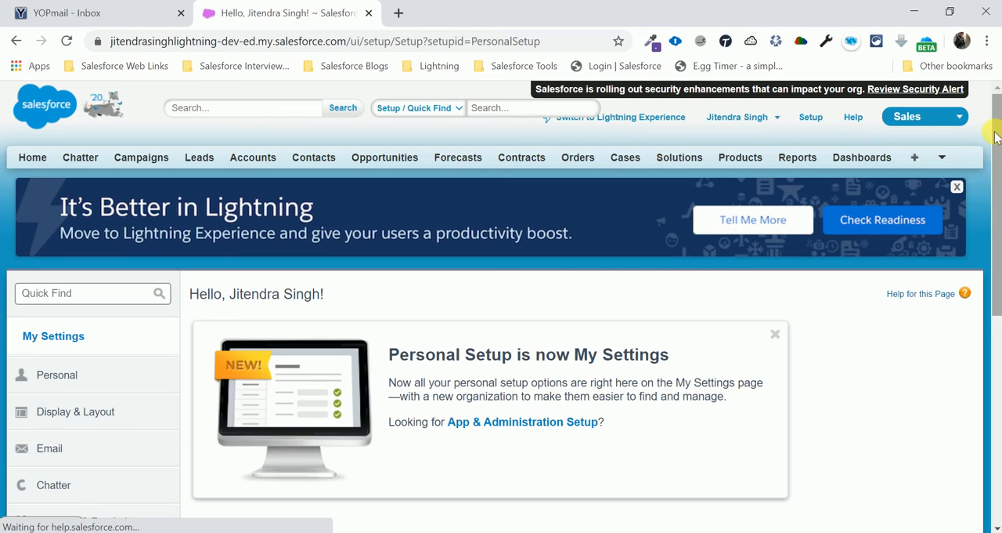
mouse_move(668, 74)
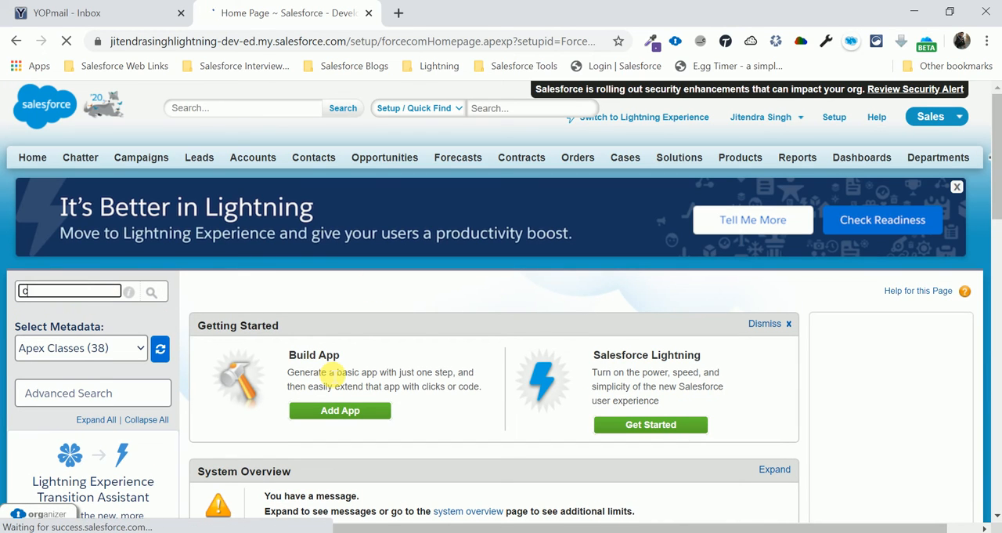
Search Quick Find for 'company', open Company Information, and scroll to Instance AP17
type("company")
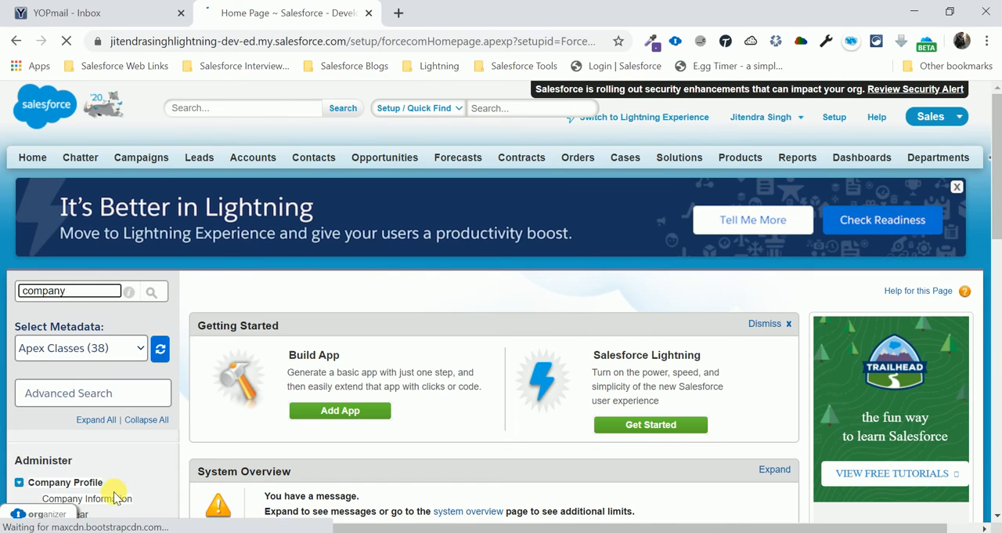
left_click(87, 498)
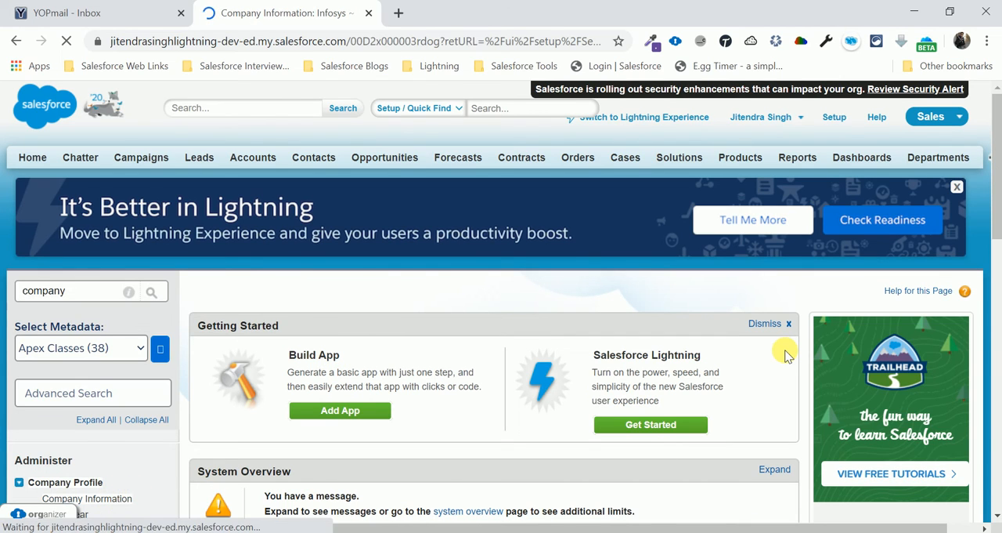
left_click(86, 498)
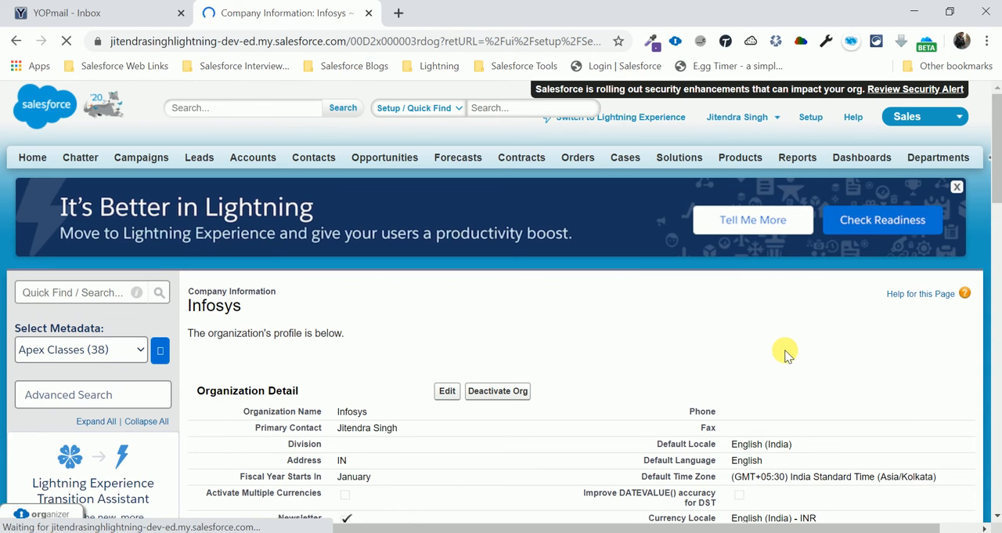
scroll("down", 3)
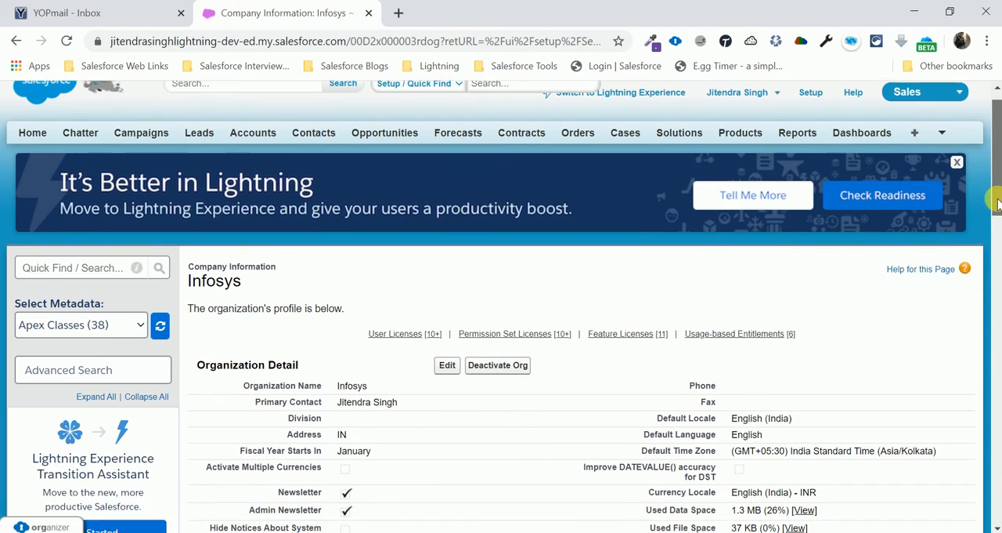
scroll("down", 3)
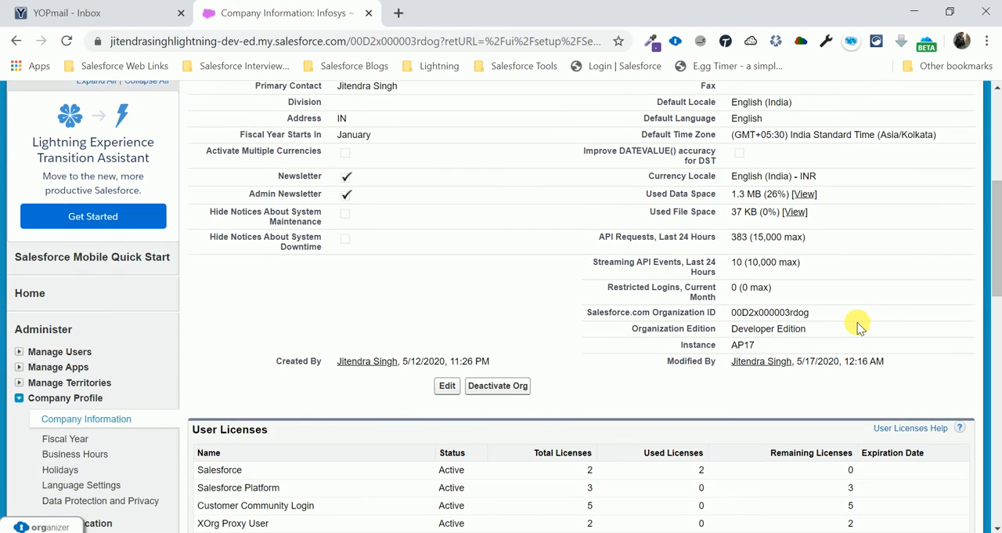
mouse_move(829, 337)
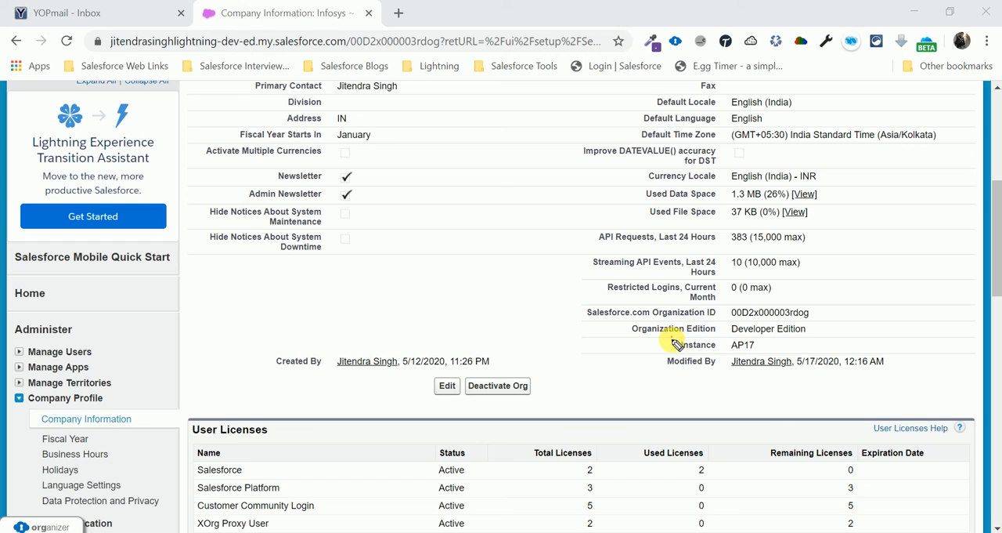
mouse_move(756, 344)
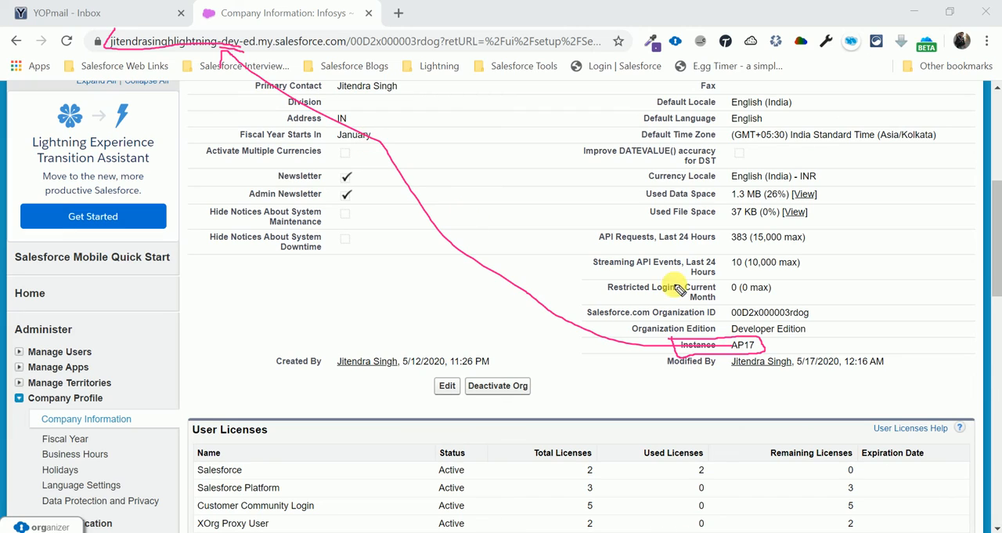
mouse_move(797, 383)
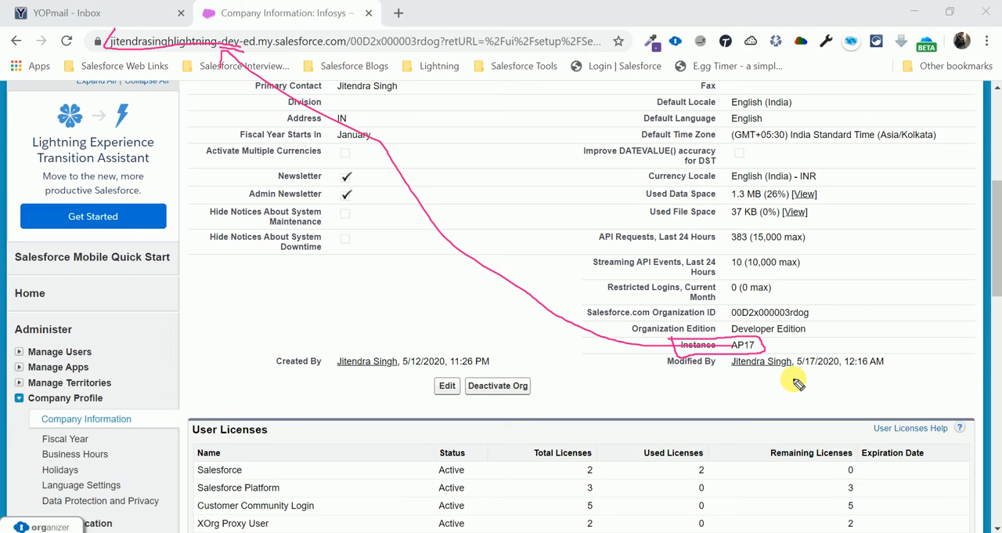
mouse_move(634, 276)
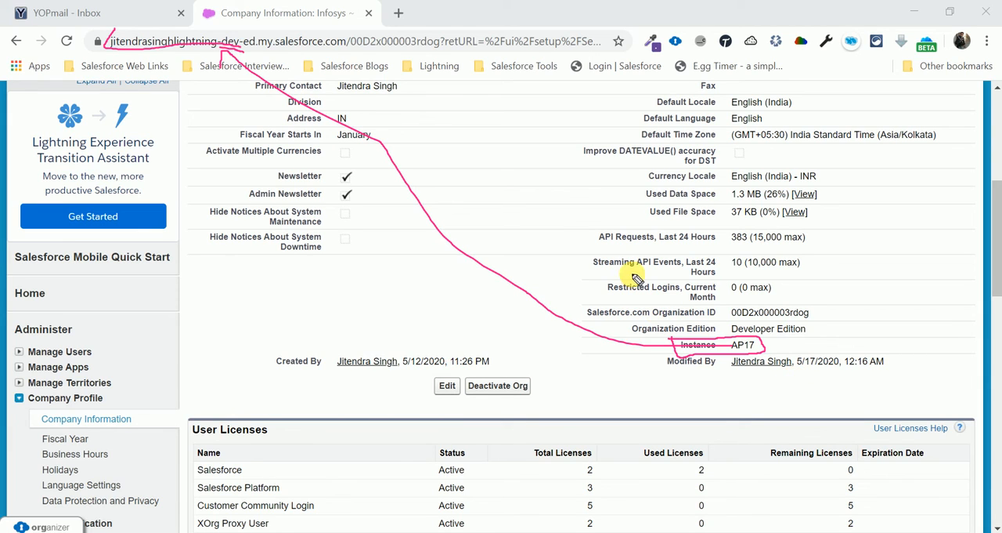
mouse_move(482, 168)
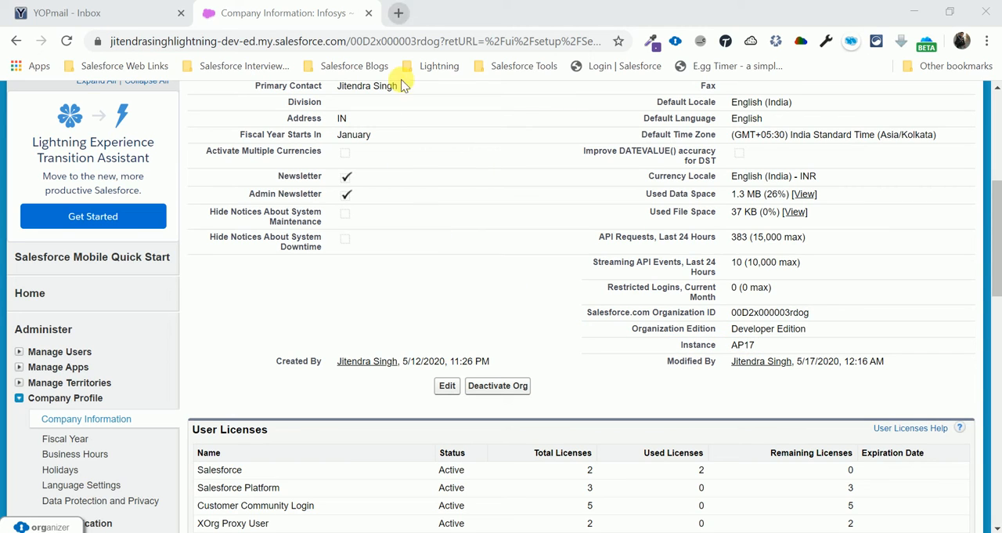
Load test.salesforce.com in a new tab to reach the sandbox login page
left_click(586, 12)
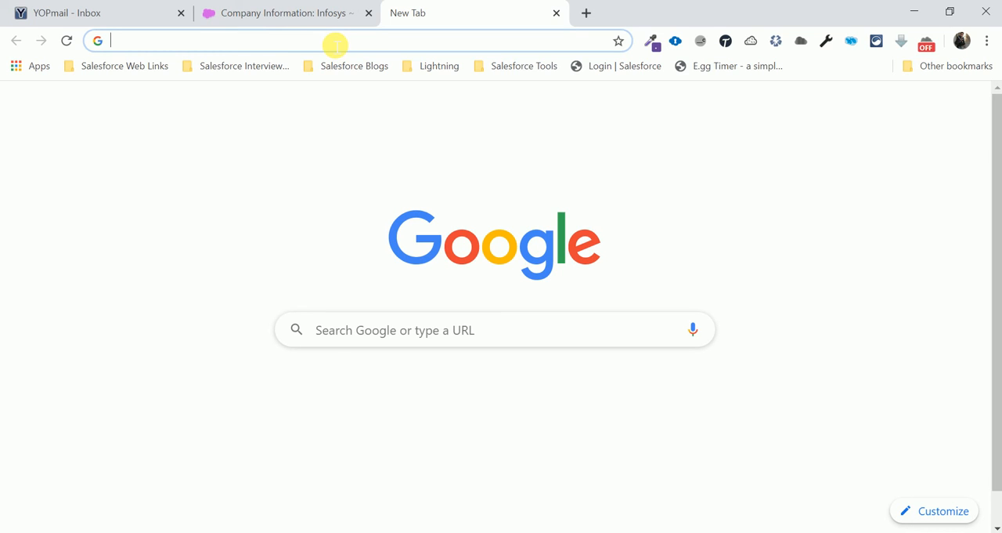
type("test.")
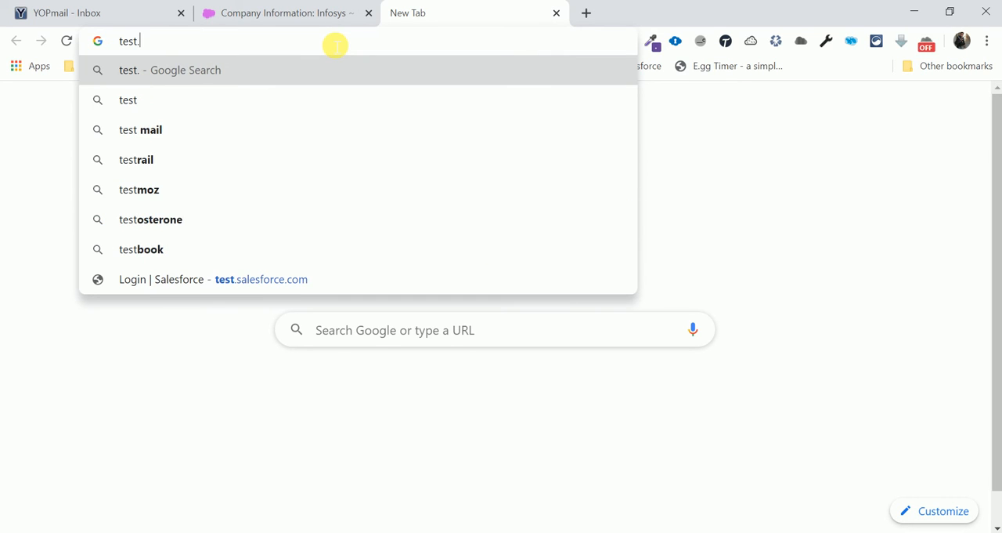
type("sal")
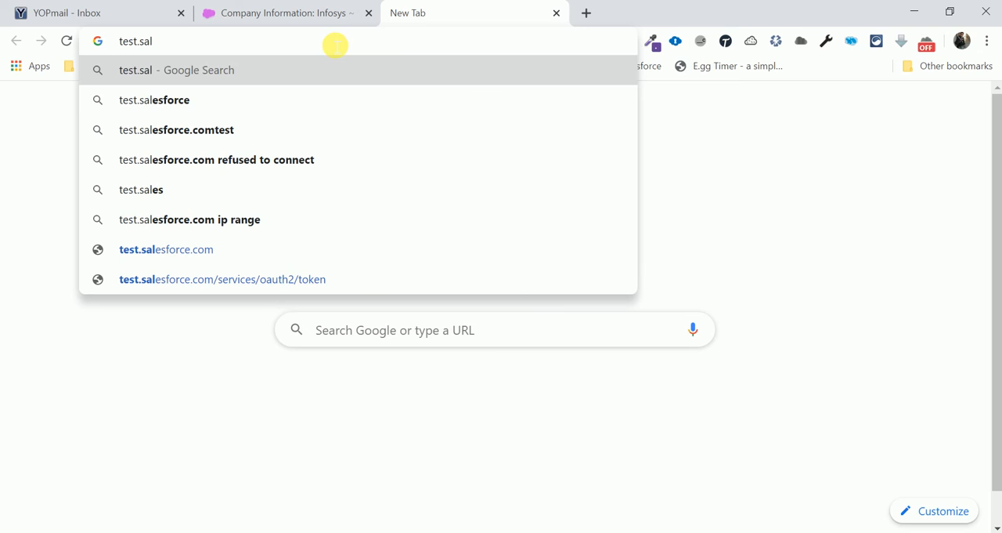
type("esforce.com")
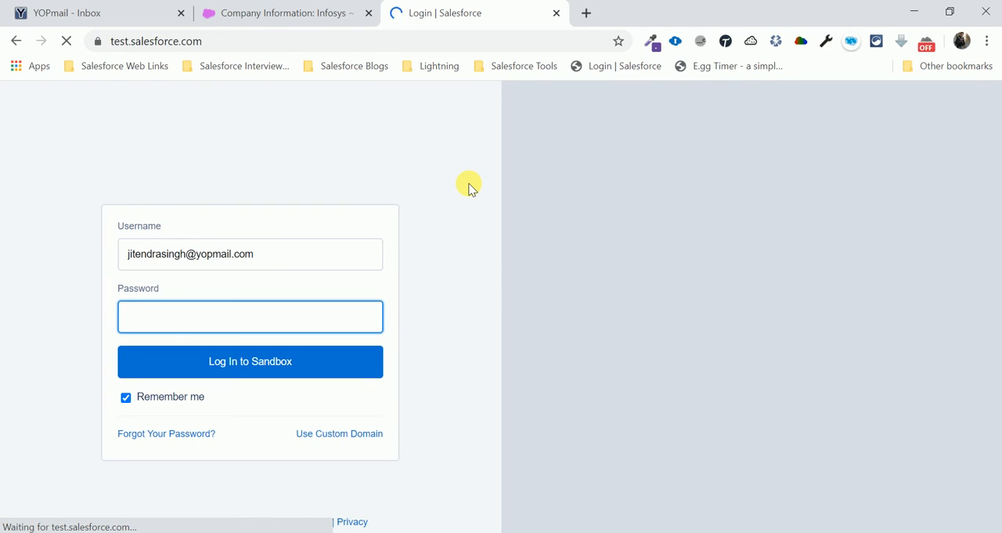
left_click(250, 315)
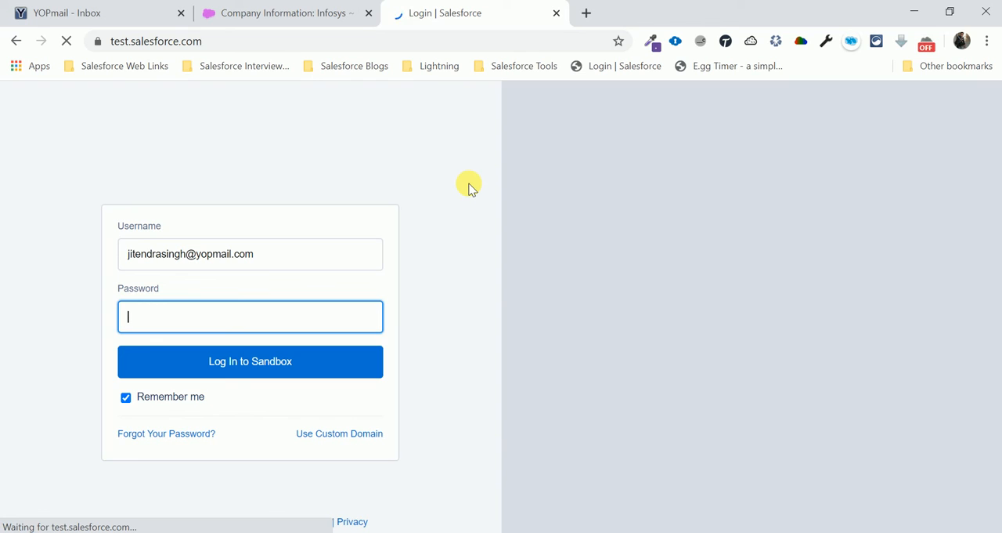
left_click(250, 253)
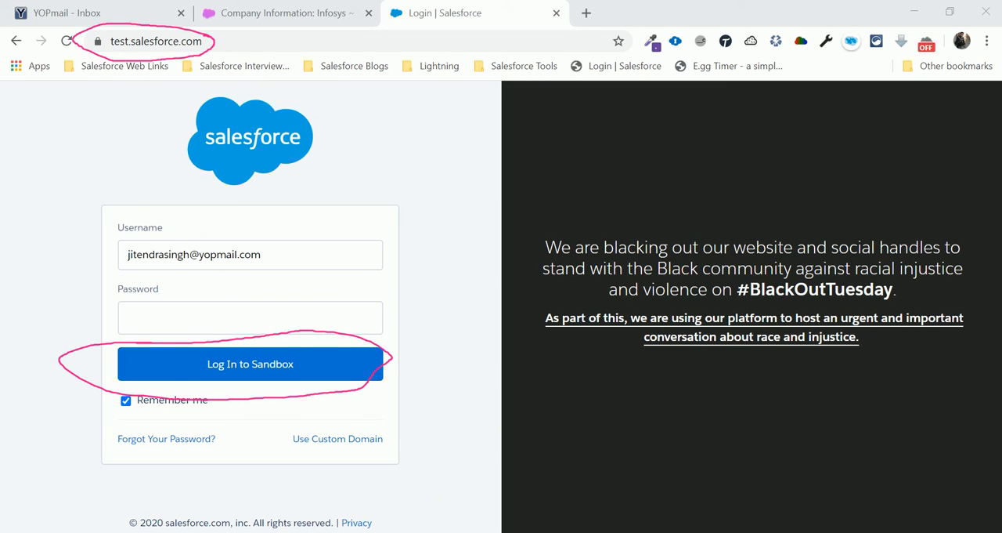
mouse_move(507, 429)
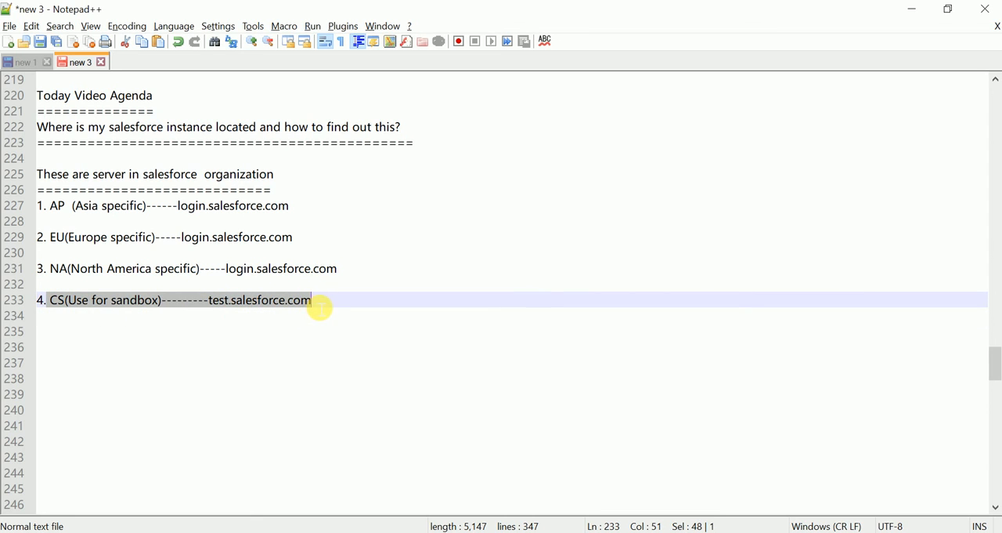
mouse_move(324, 308)
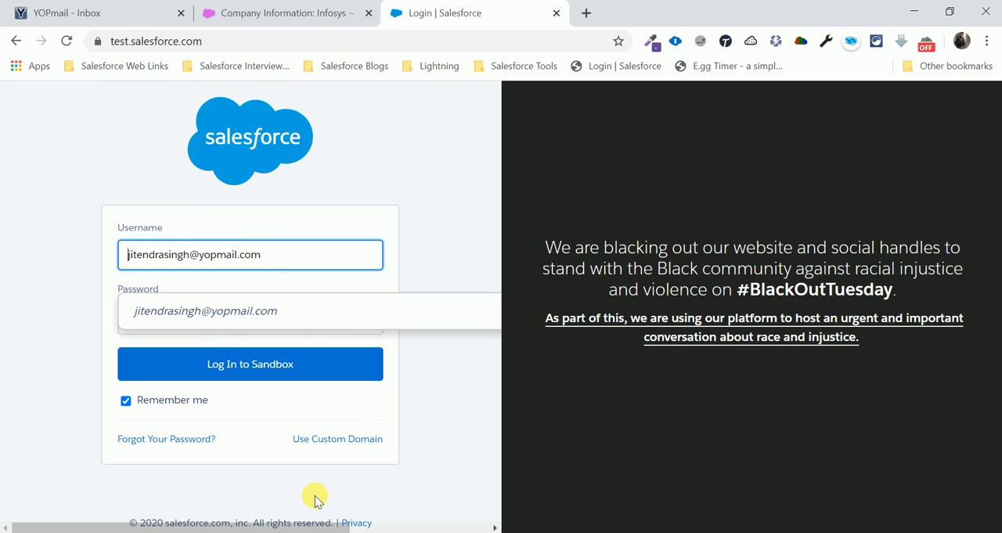
mouse_move(250, 363)
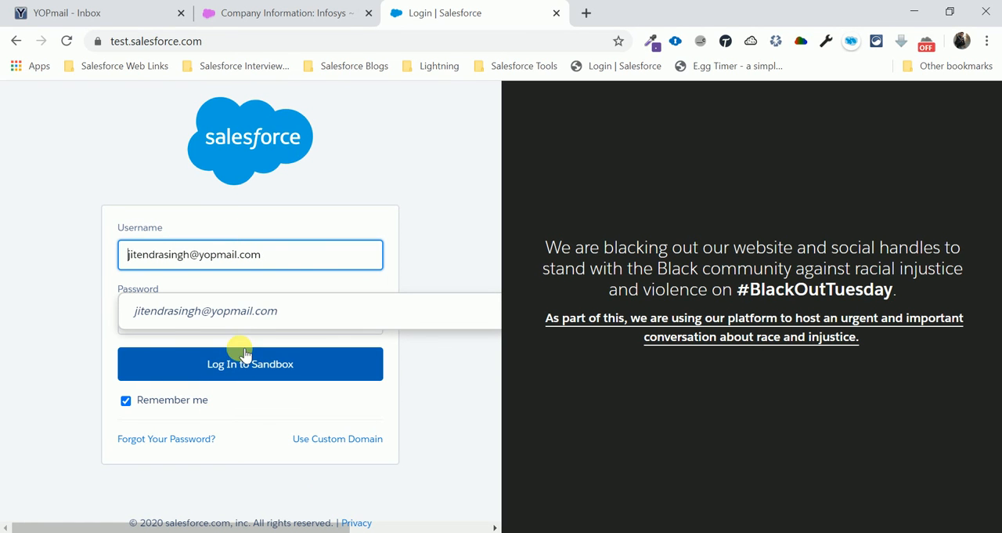
mouse_move(460, 404)
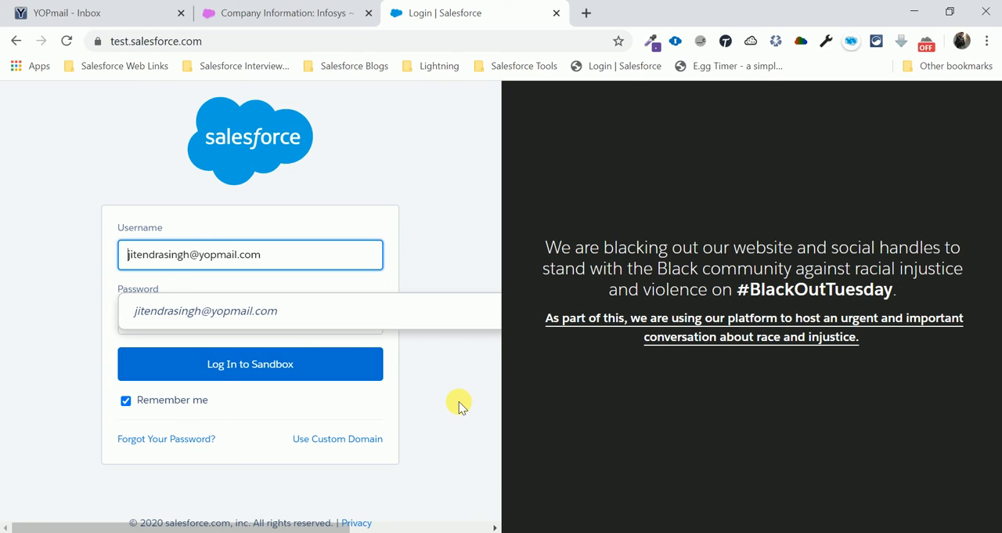